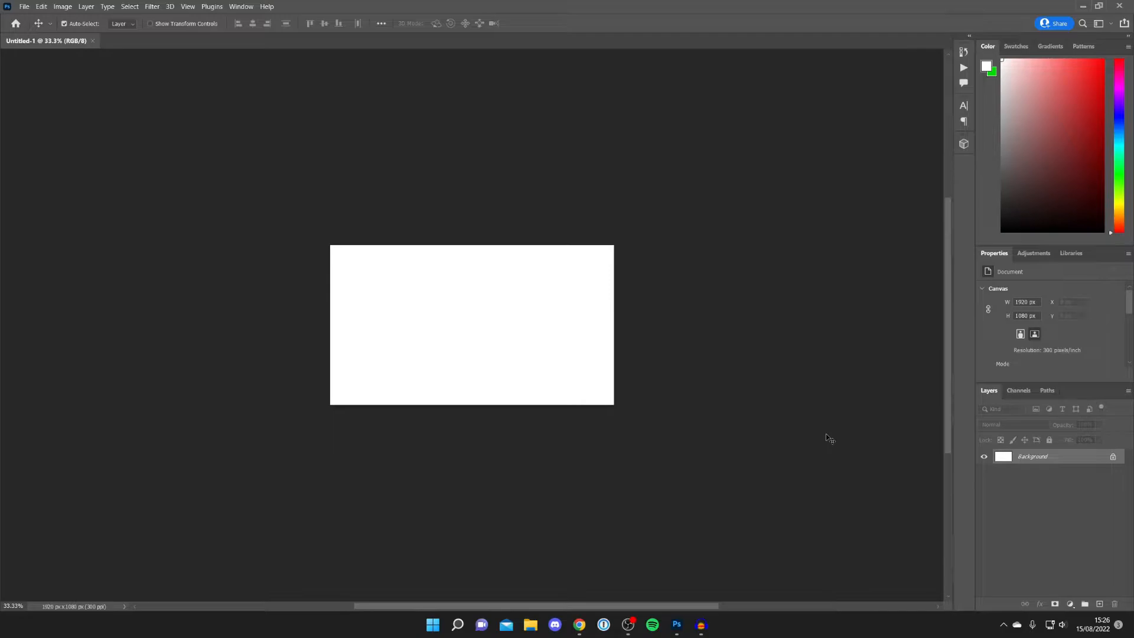
{"action": "mouse_move", "coordinate": [634, 297]}
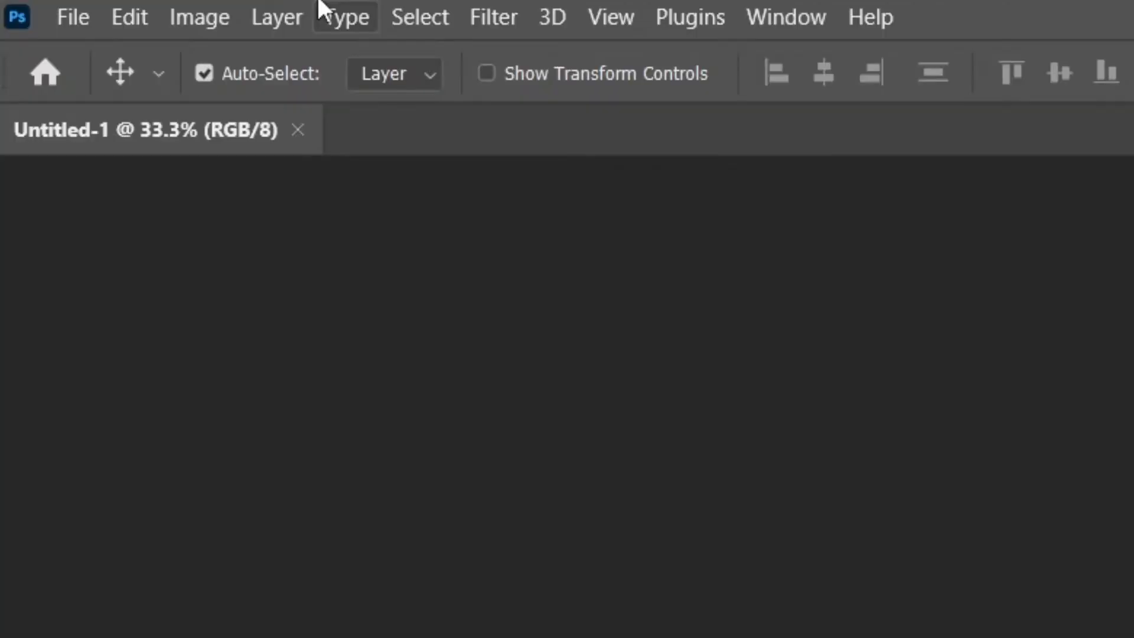
Open the Window menu to view the panel list, with Tools unchecked.
{"action": "left_click", "coordinate": [785, 16]}
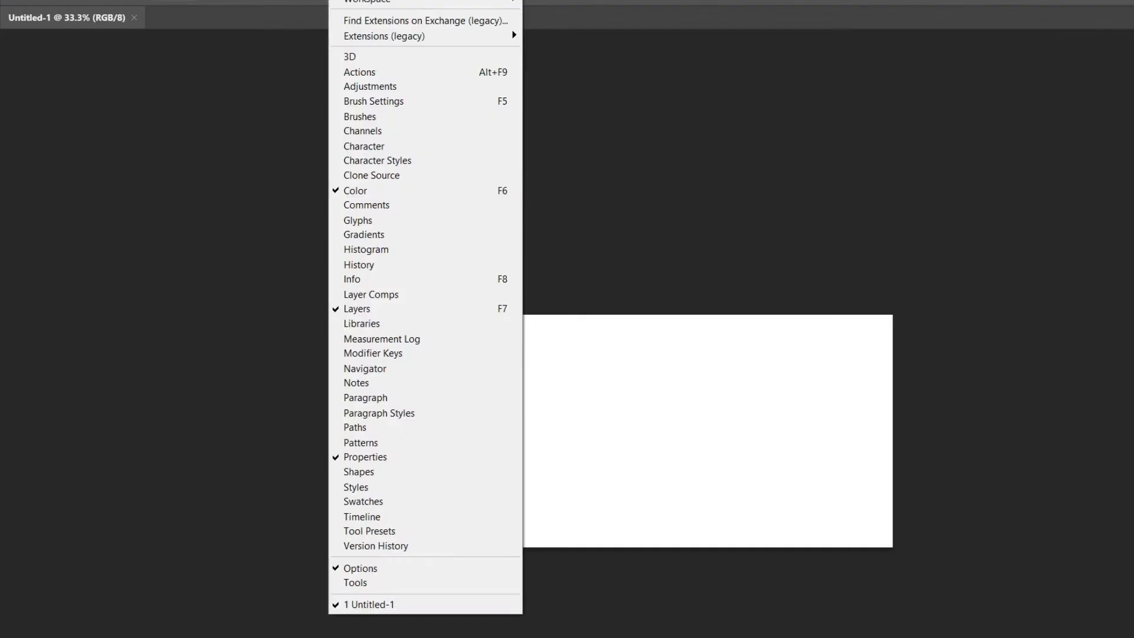
{"action": "mouse_move", "coordinate": [384, 35]}
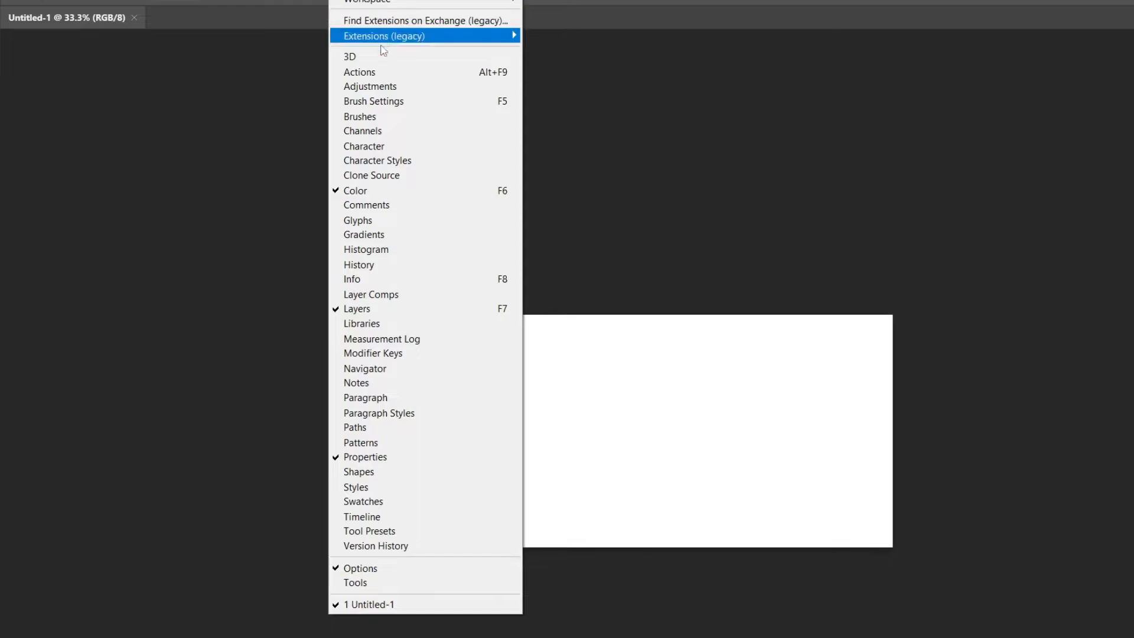
{"action": "mouse_move", "coordinate": [434, 190]}
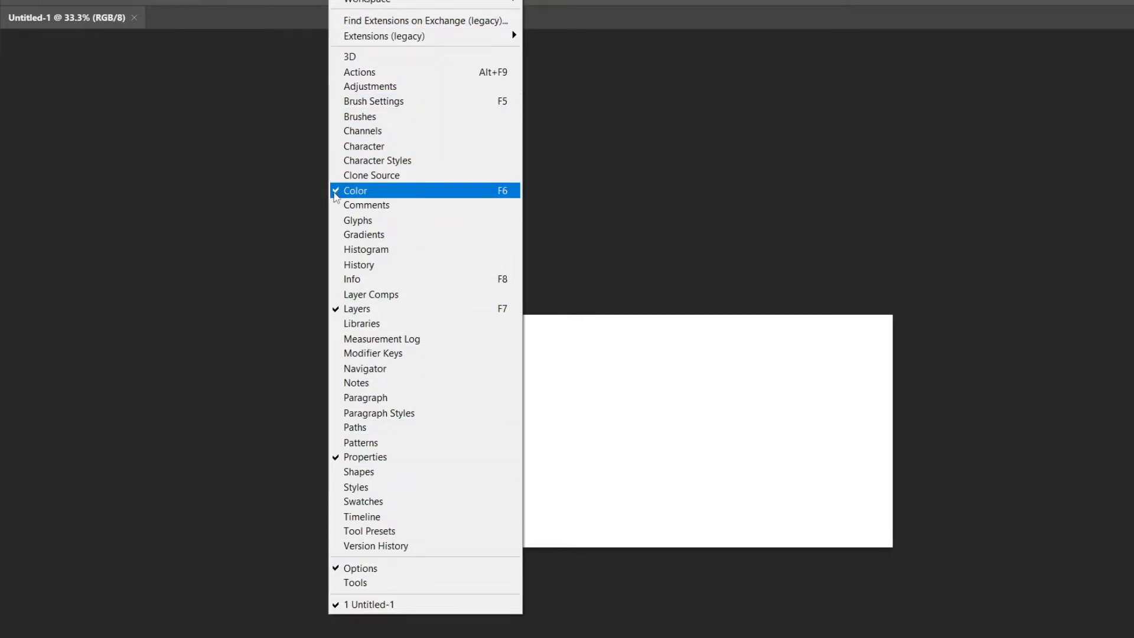
{"action": "mouse_move", "coordinate": [391, 294]}
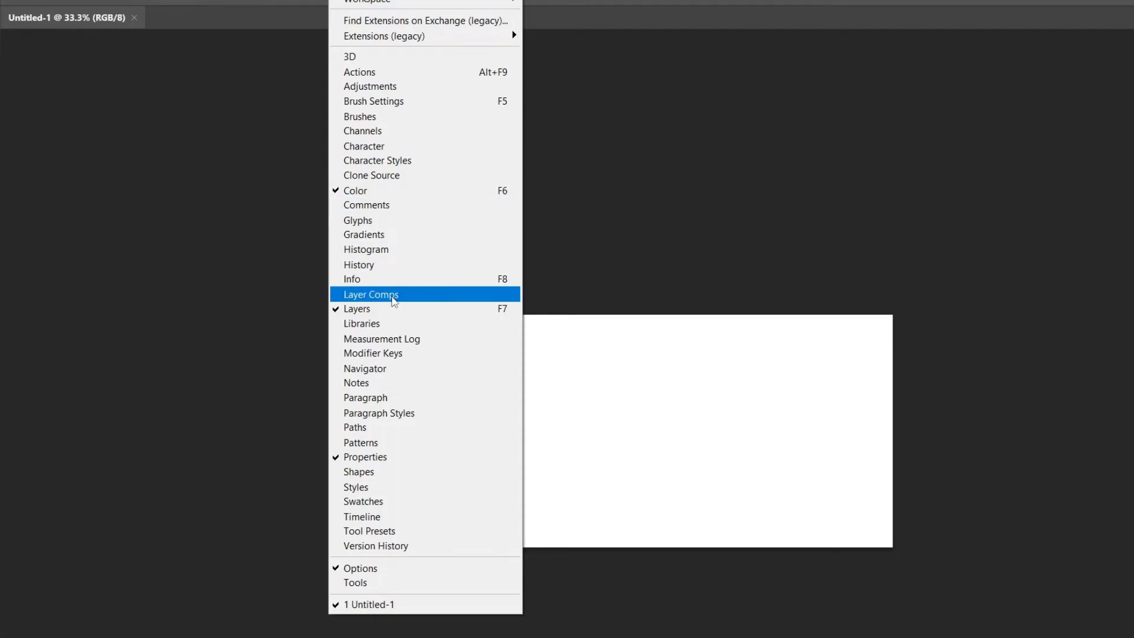
{"action": "mouse_move", "coordinate": [386, 290]}
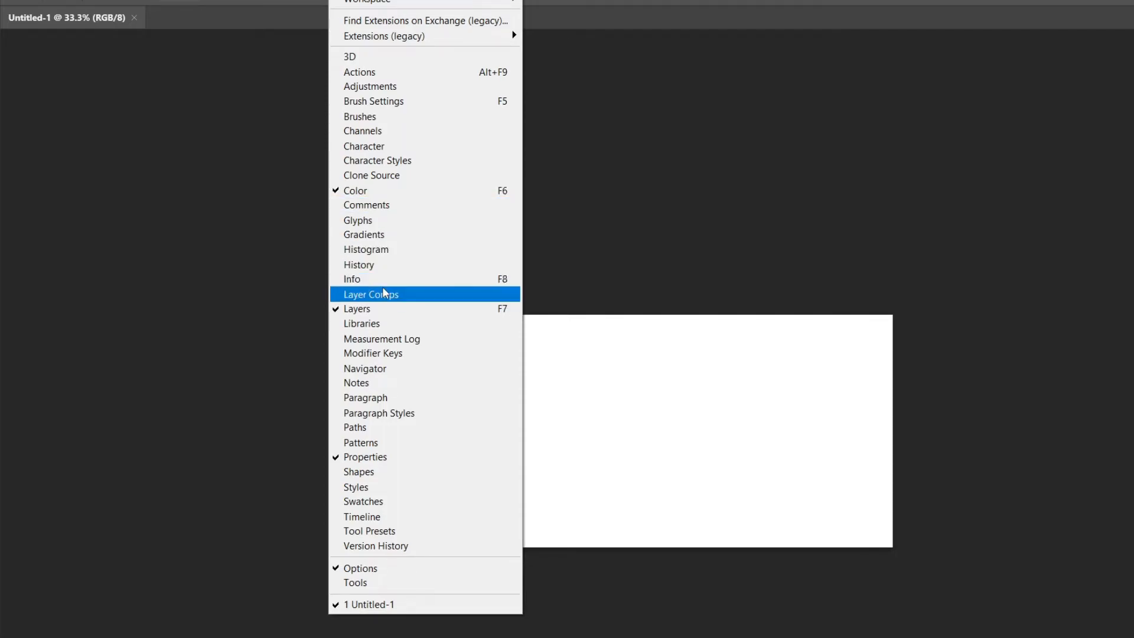
{"action": "mouse_move", "coordinate": [351, 279]}
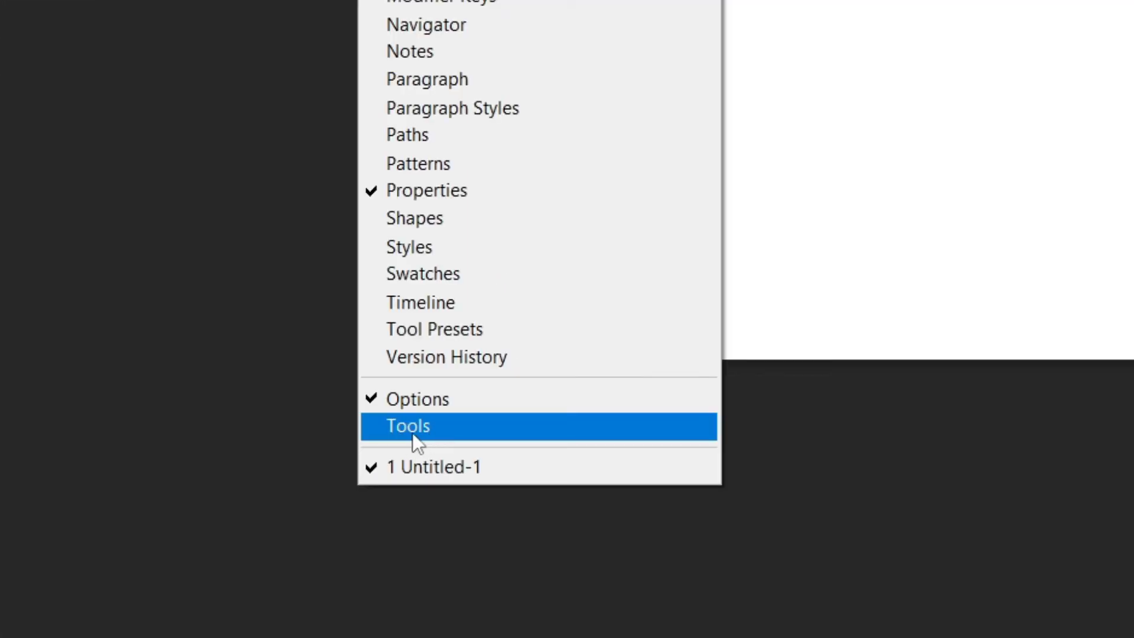
Enable Window > Tools and reopen the Window menu to confirm Tools is checked.
{"action": "left_click", "coordinate": [407, 425]}
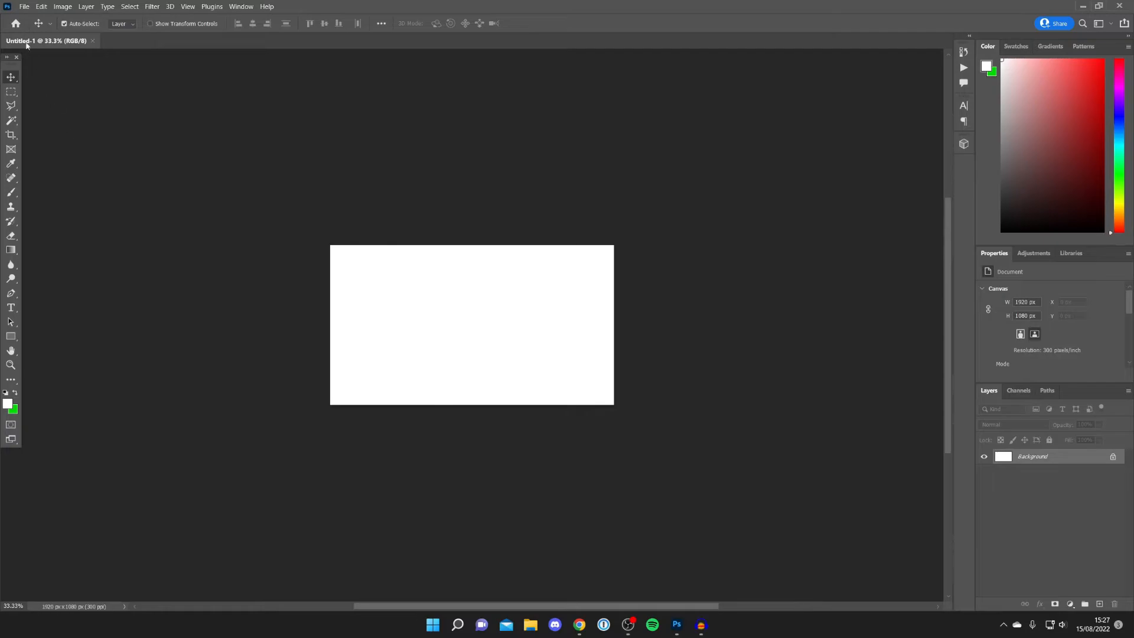
{"action": "mouse_move", "coordinate": [106, 220]}
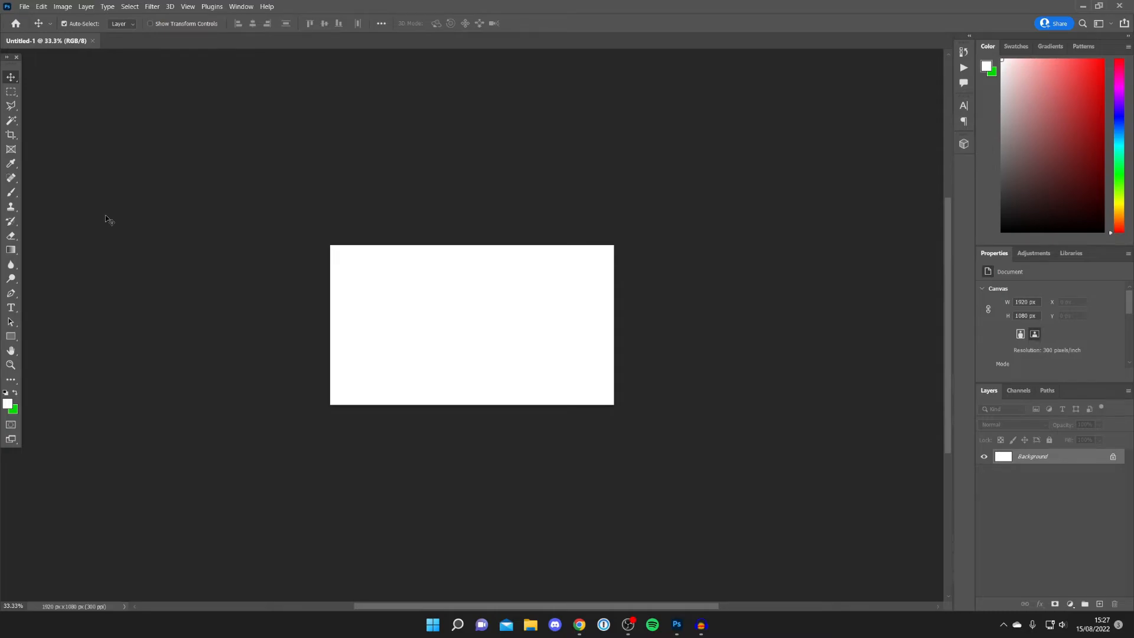
{"action": "left_click", "coordinate": [241, 6]}
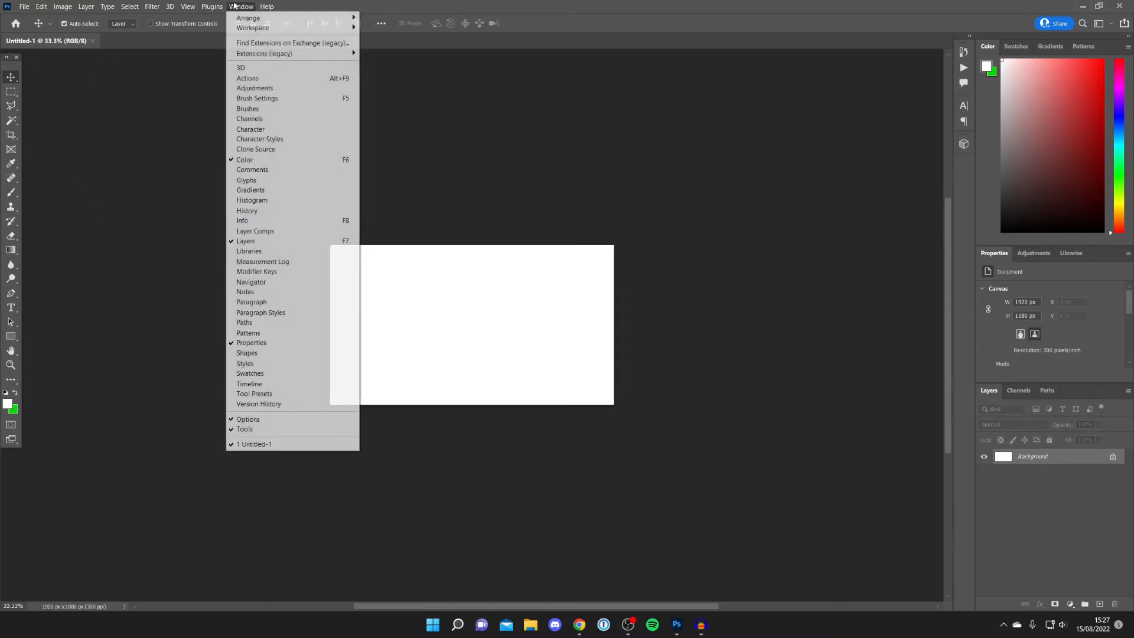